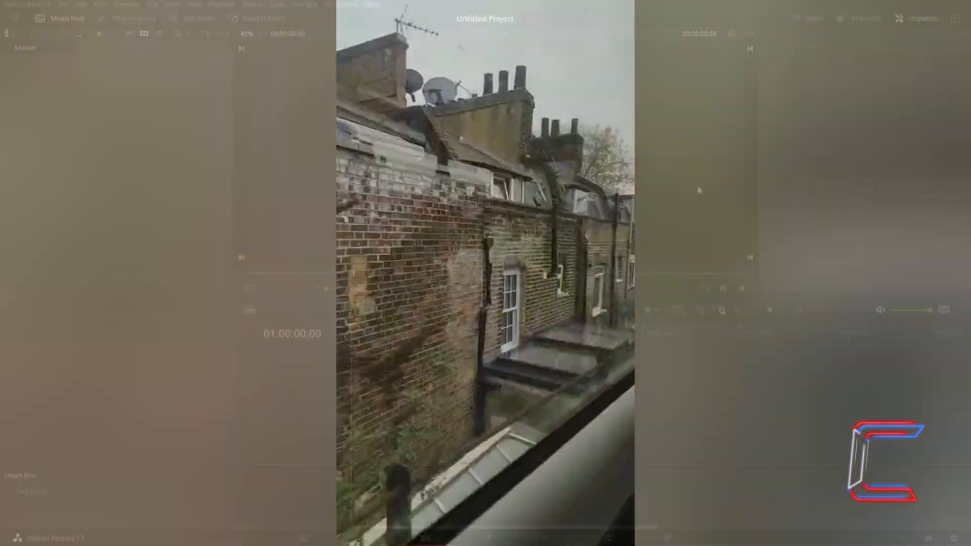
# - Import dog HD.mp4 into the Media Pool of the new project
pyautogui.click(424, 537)
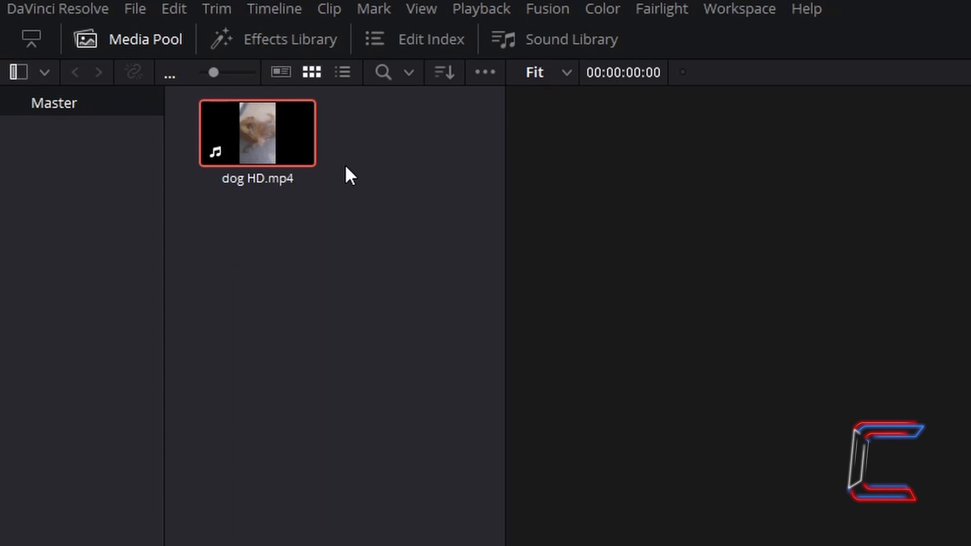
pyautogui.moveTo(330, 238)
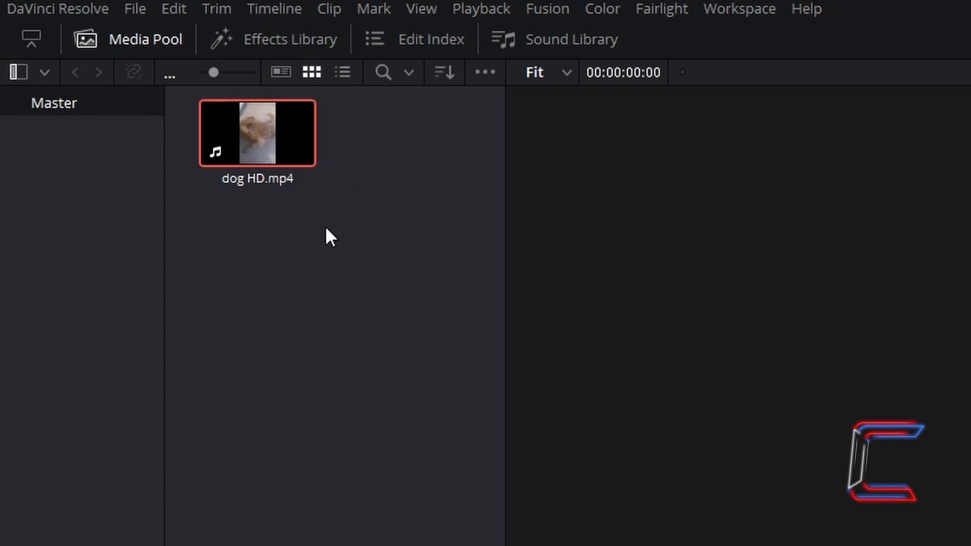
# - Drag dog HD.mp4 onto the timeline so copies sit stacked on Video 1 and Video 2
pyautogui.click(424, 537)
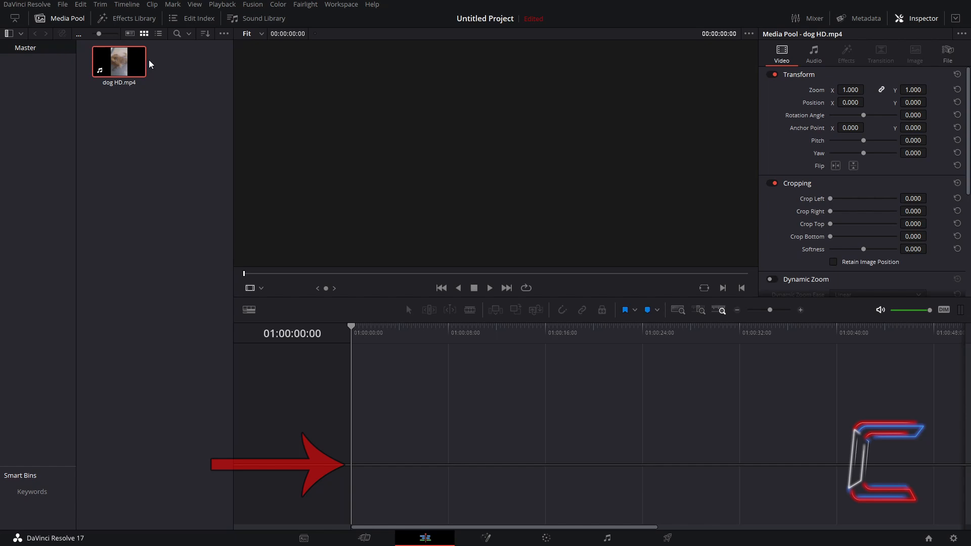
pyautogui.moveTo(120, 60); pyautogui.dragTo(315, 317)
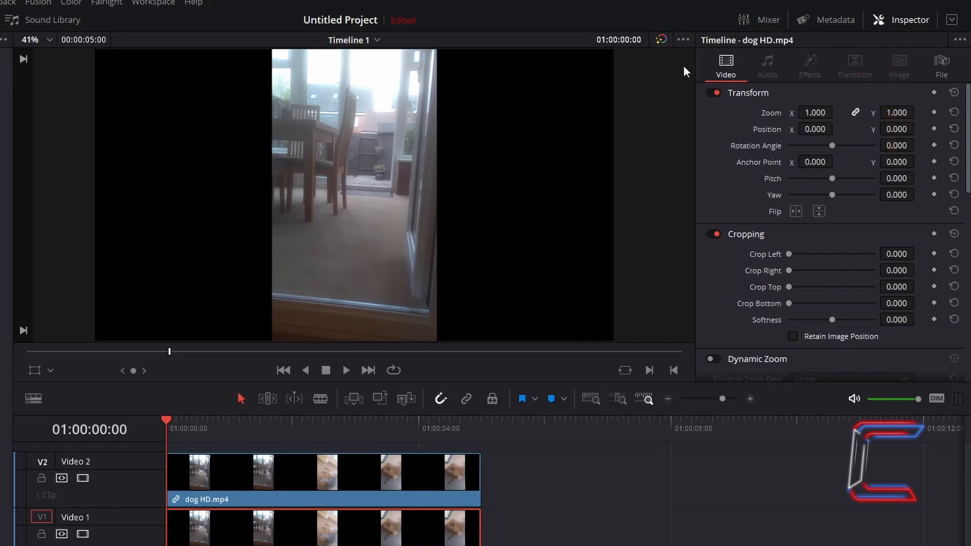
pyautogui.moveTo(674, 115)
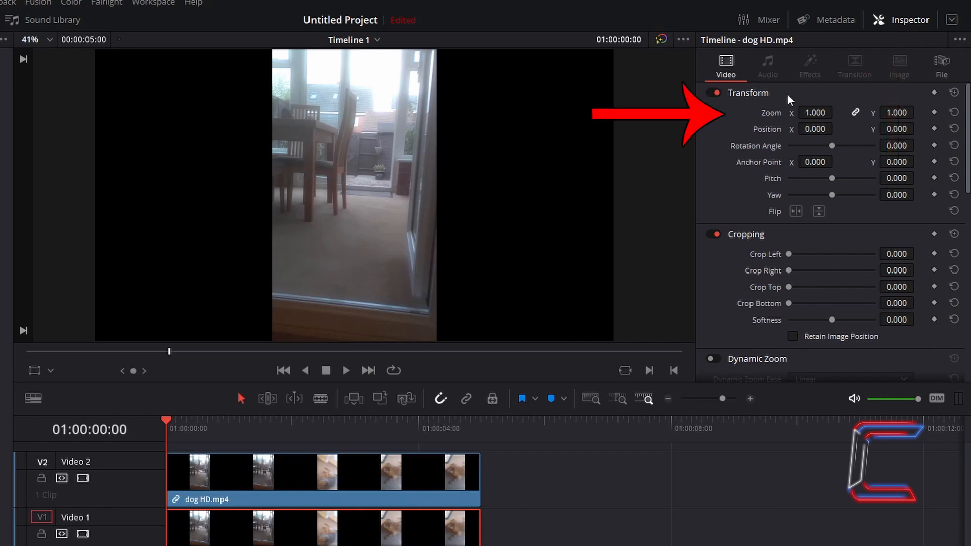
# - Set the Video 1 dog clip's Transform Zoom to 15.000 on both axes
pyautogui.click(814, 113)
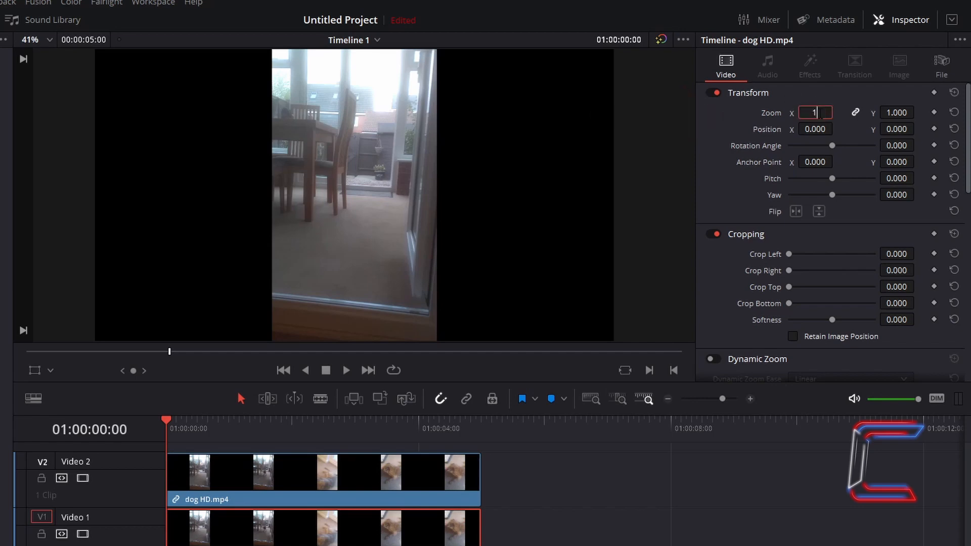
pyautogui.write('15.000')
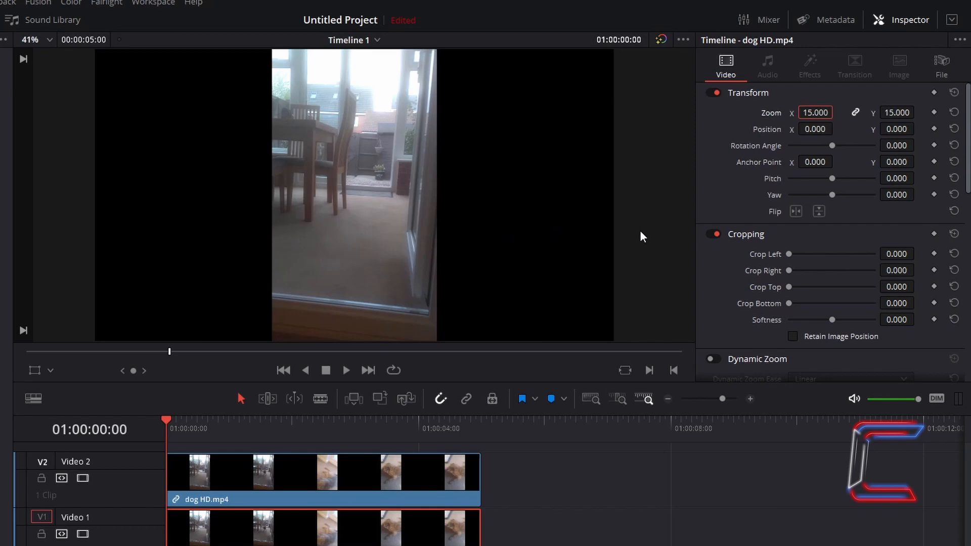
pyautogui.moveTo(525, 199)
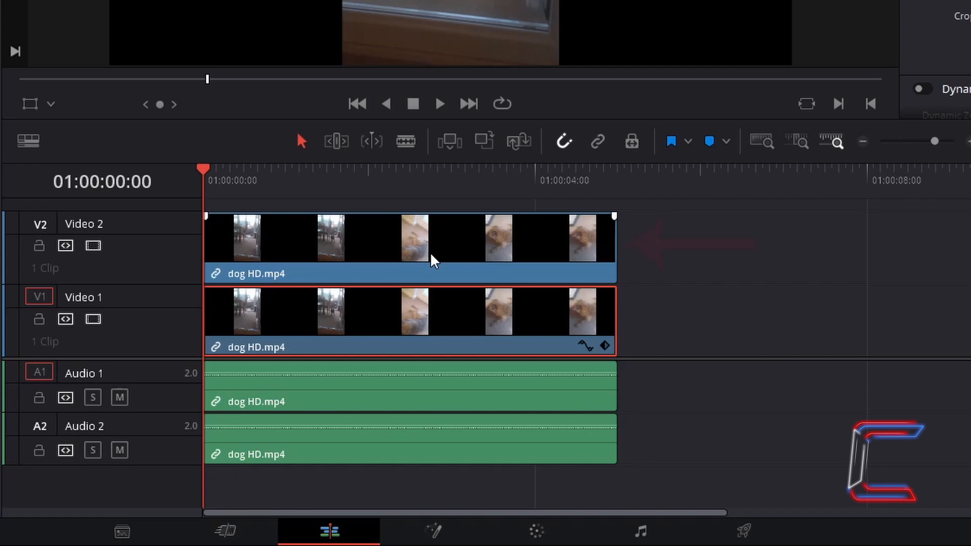
# - Select the Video 2 dog clip to crop it 656 on left and right
pyautogui.click(909, 19)
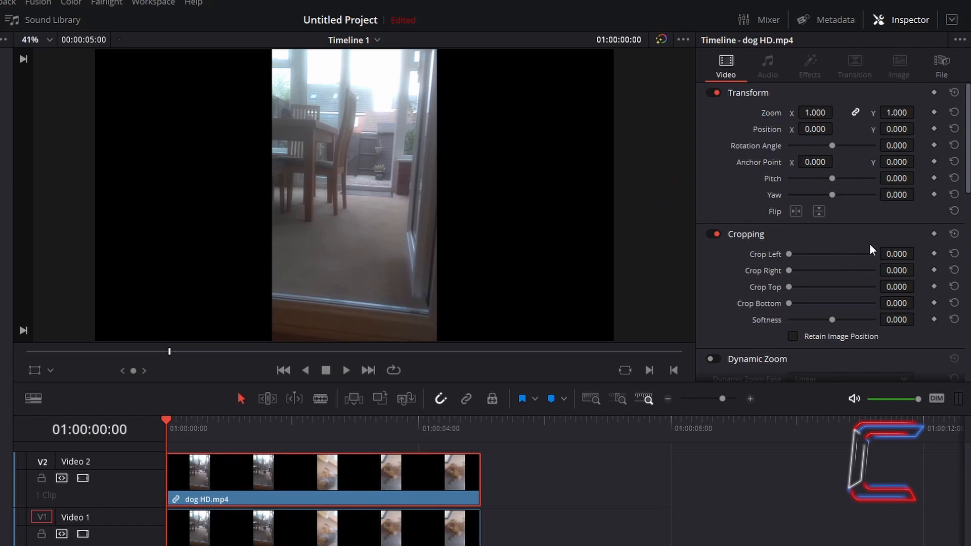
pyautogui.moveTo(906, 232)
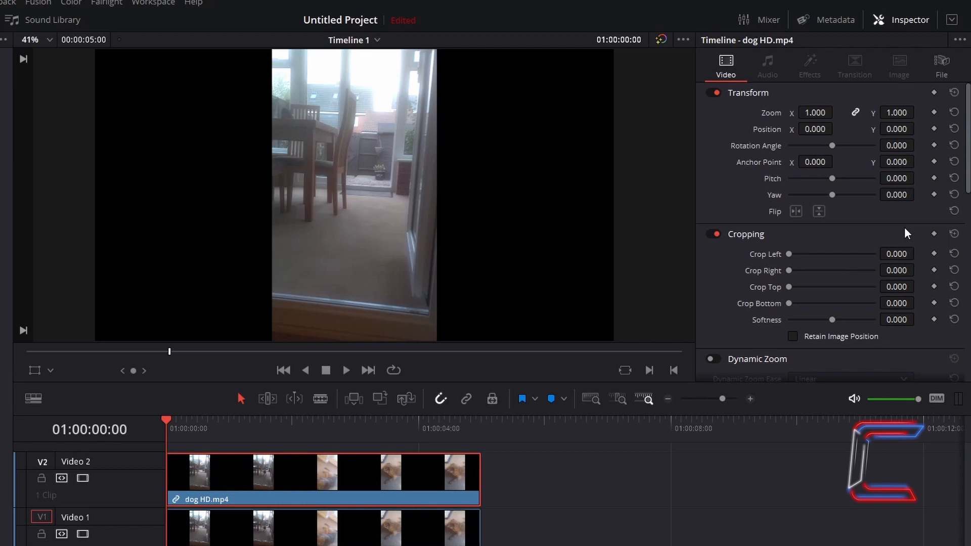
pyautogui.moveTo(923, 273)
pyautogui.write('656.000')
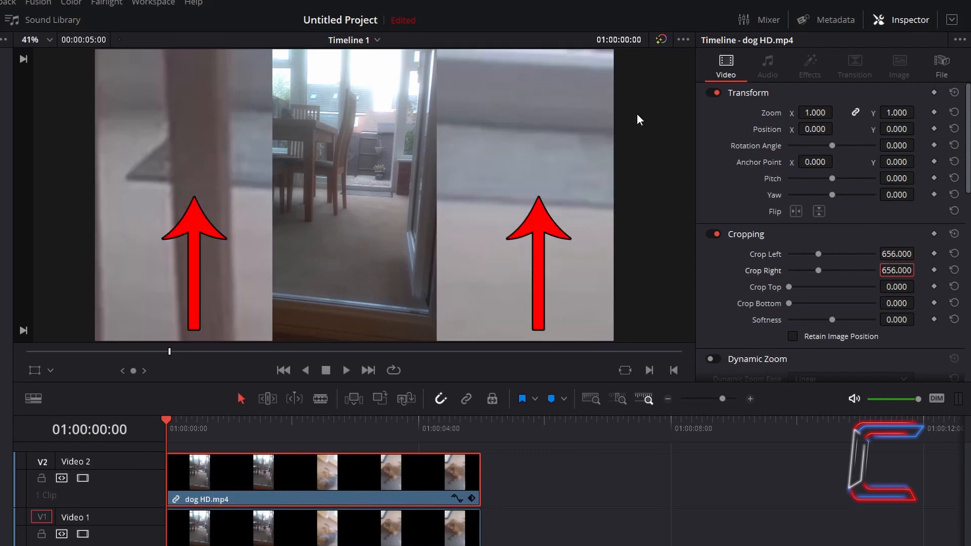
pyautogui.moveTo(247, 274)
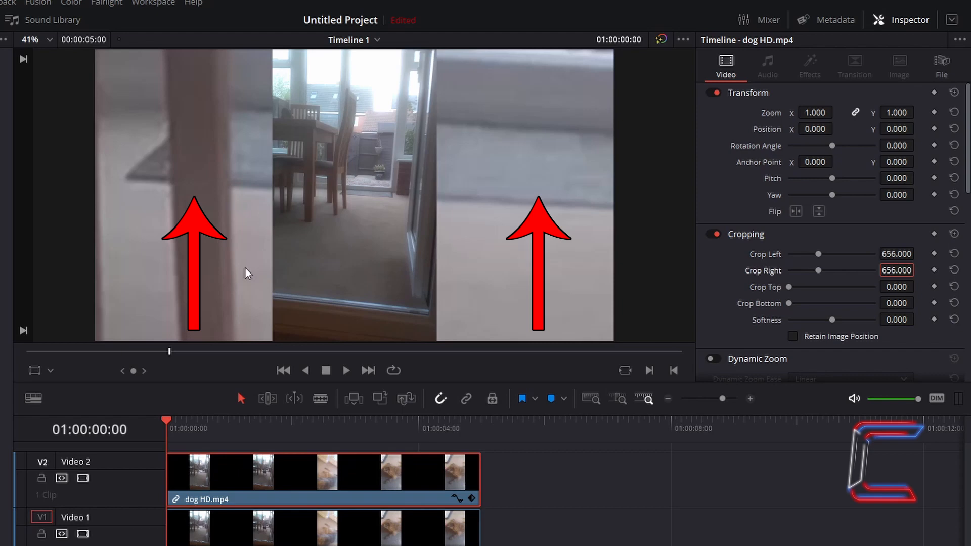
pyautogui.moveTo(503, 140)
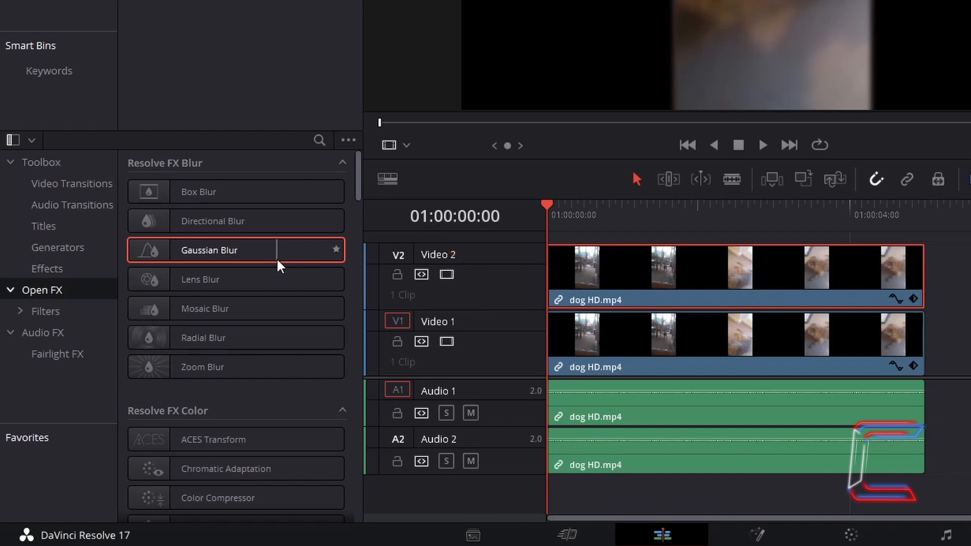
# - Drag Gaussian Blur from Resolve FX Blur onto the Video 1 clip
pyautogui.moveTo(211, 250); pyautogui.dragTo(606, 332)
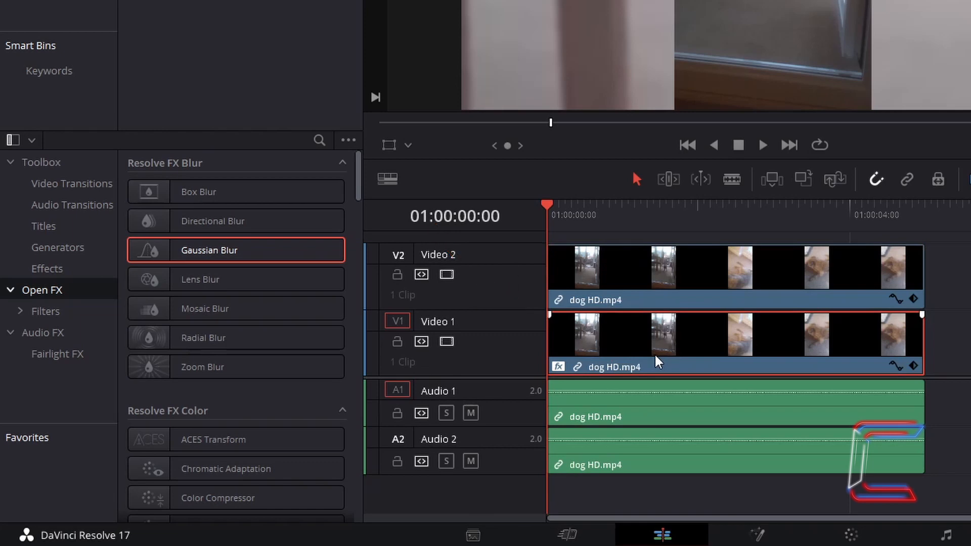
# - Raise the Video 1 clip's Gaussian Blur ganged strength slider to 1.000
pyautogui.click(901, 19)
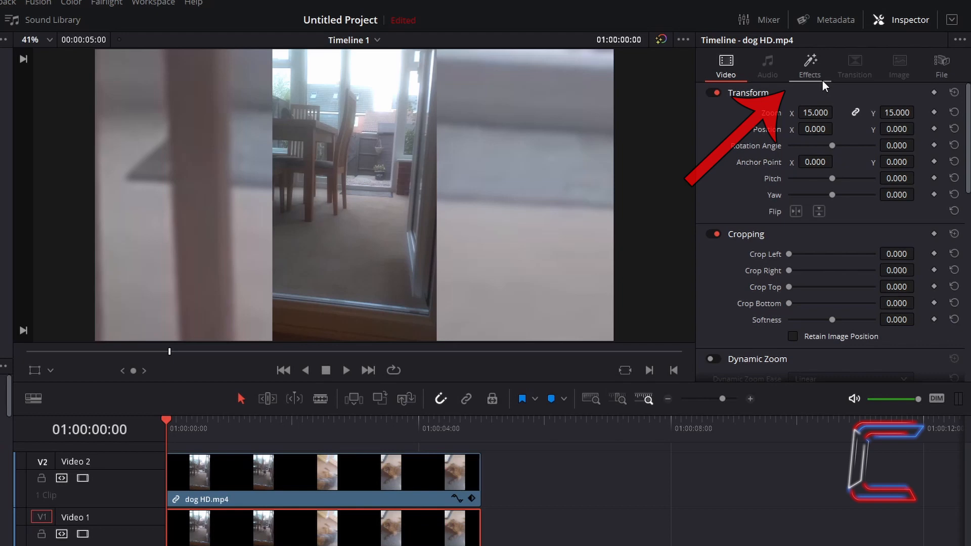
pyautogui.click(809, 64)
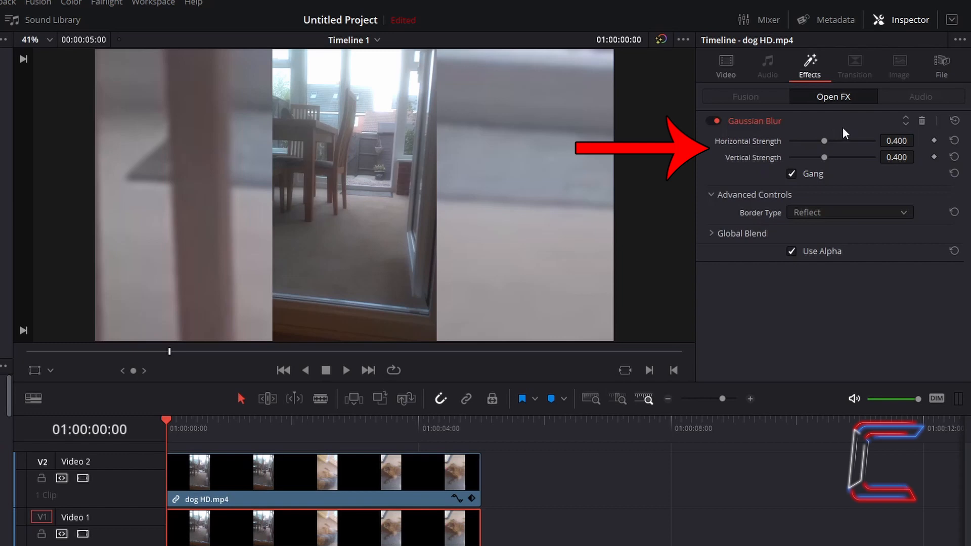
pyautogui.moveTo(823, 140); pyautogui.dragTo(827, 141)
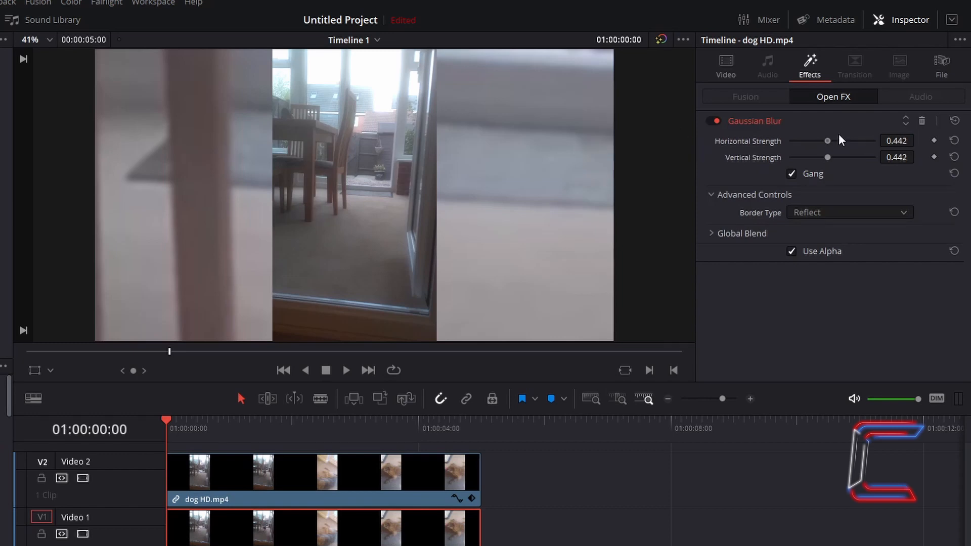
pyautogui.moveTo(826, 141); pyautogui.dragTo(874, 140)
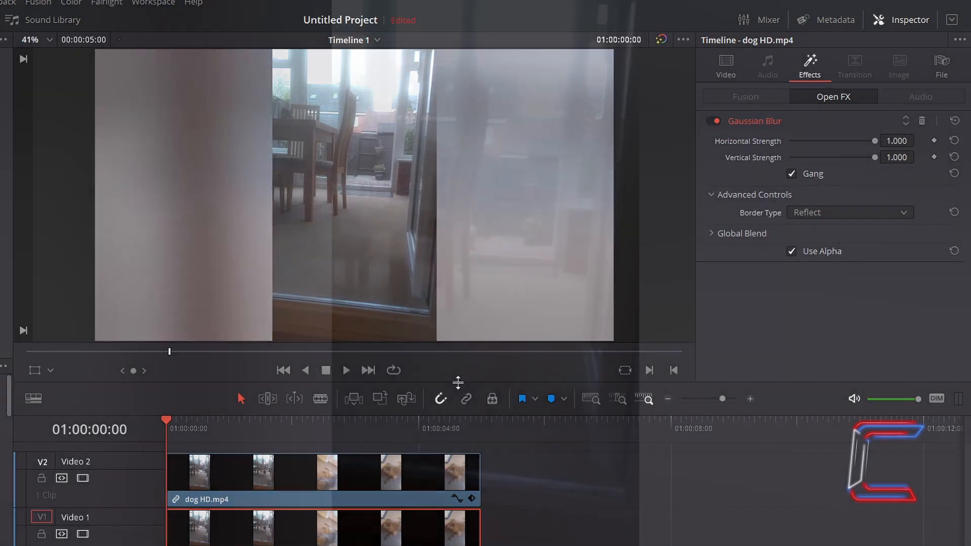